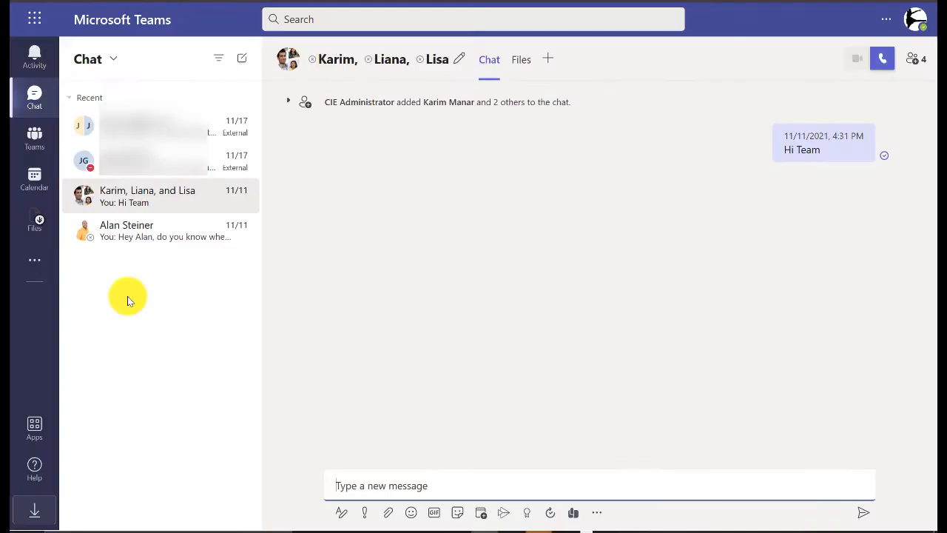
{"action": "mouse_move", "coordinate": [34, 136]}
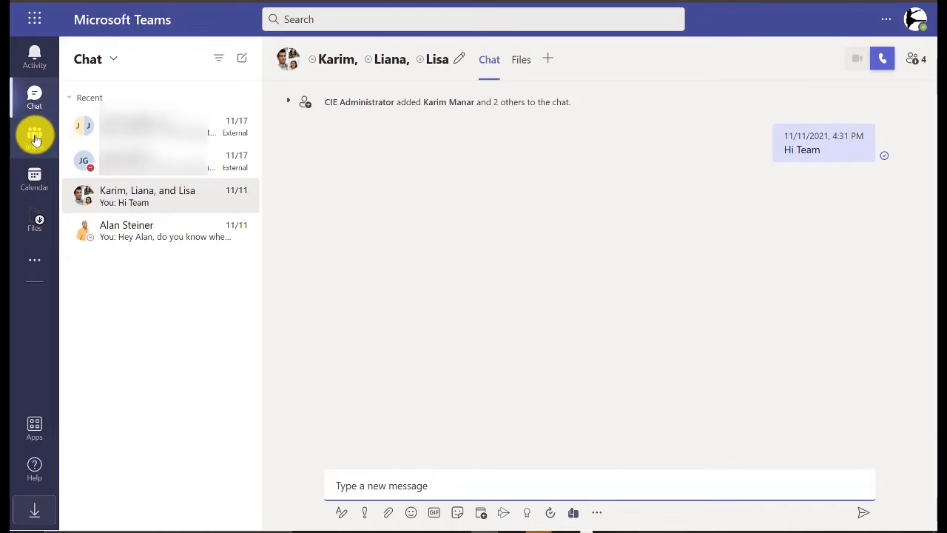
Navigate to the Contoso Redmond Campus channel under the Contoso Health team
{"action": "left_click", "coordinate": [34, 136]}
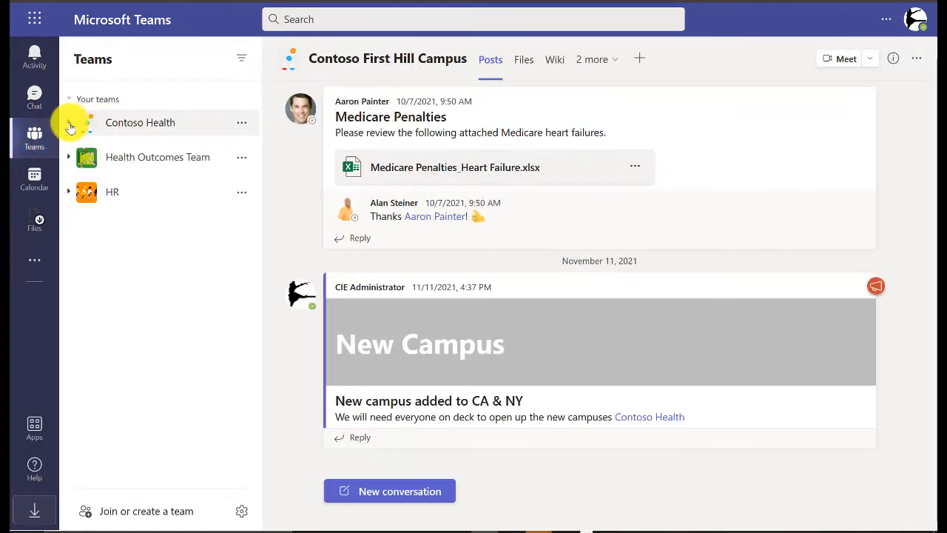
{"action": "left_click", "coordinate": [68, 122]}
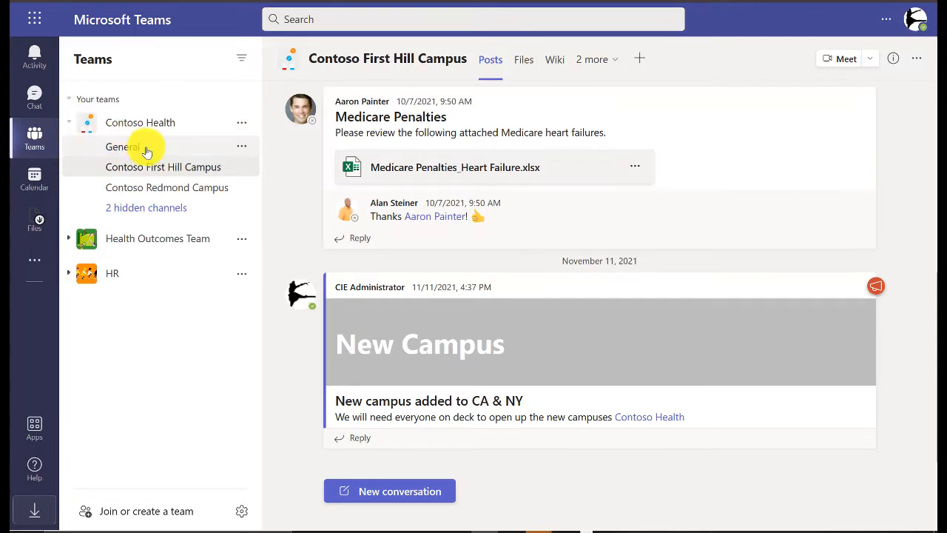
{"action": "mouse_move", "coordinate": [195, 186]}
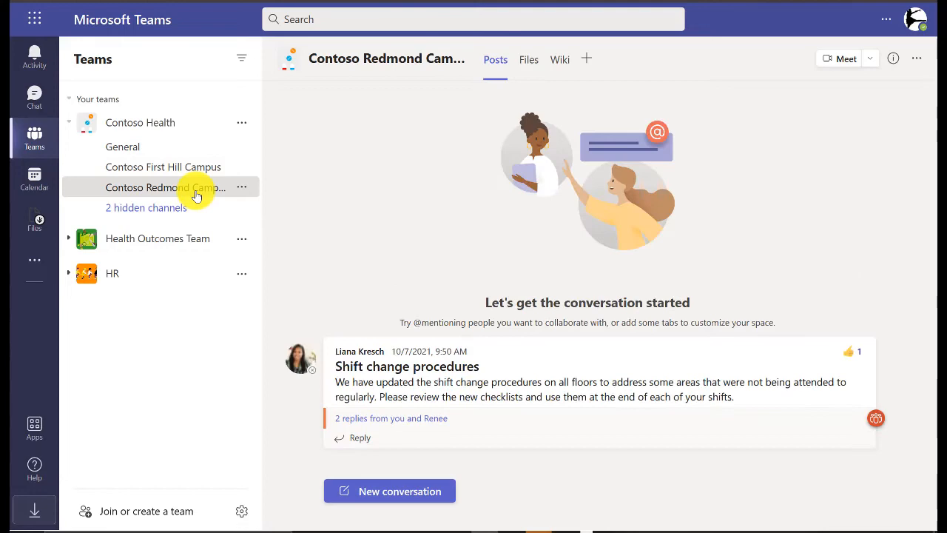
{"action": "left_click", "coordinate": [586, 60]}
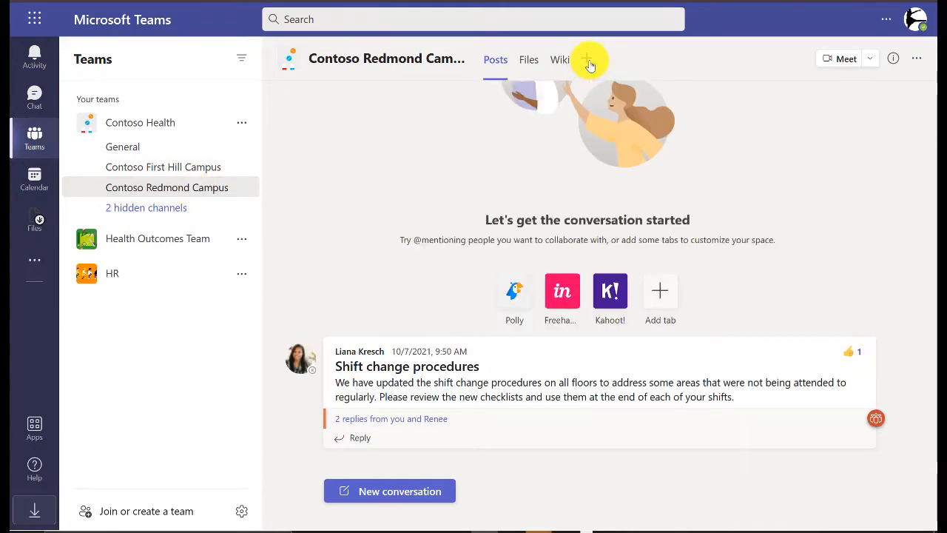
Add a Channel calendar tab named Redmond Campus to the channel
{"action": "left_click", "coordinate": [589, 59]}
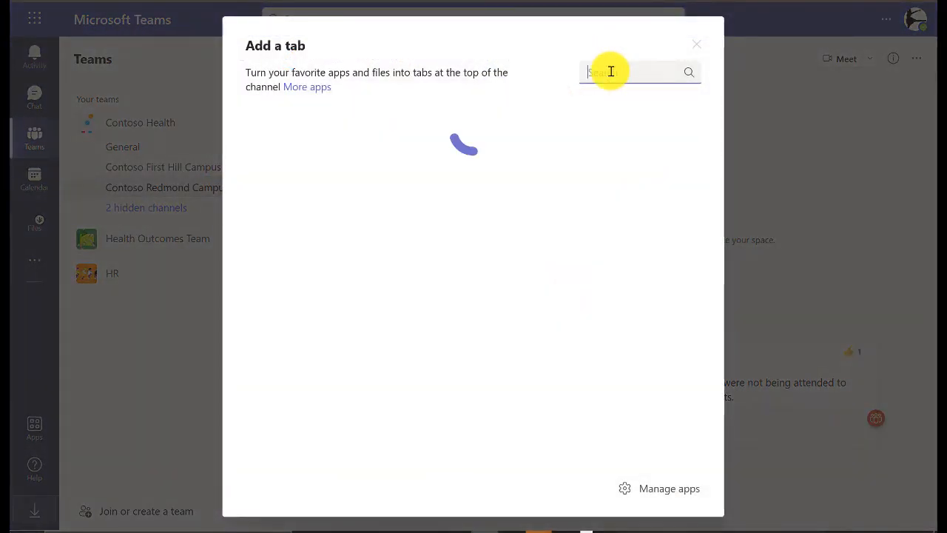
{"action": "type", "text": "calendar"}
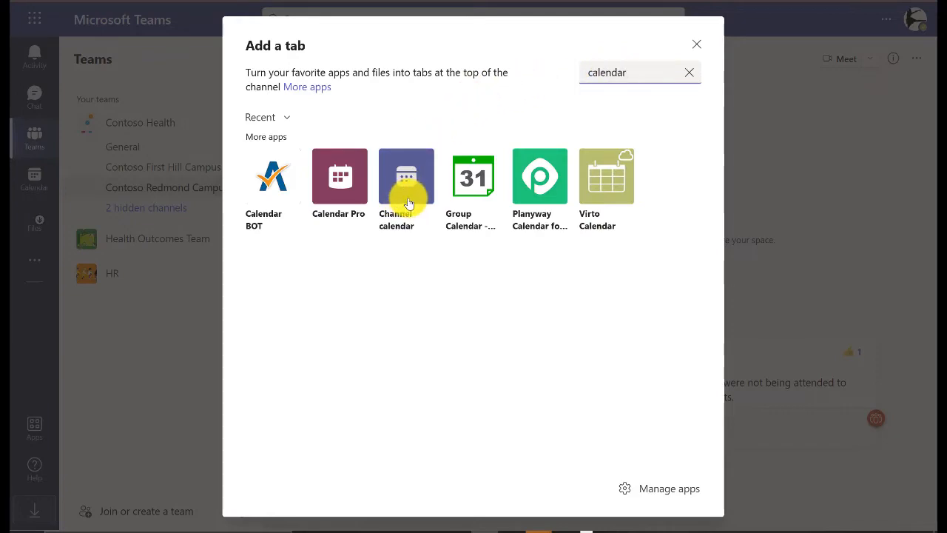
{"action": "left_click", "coordinate": [406, 176]}
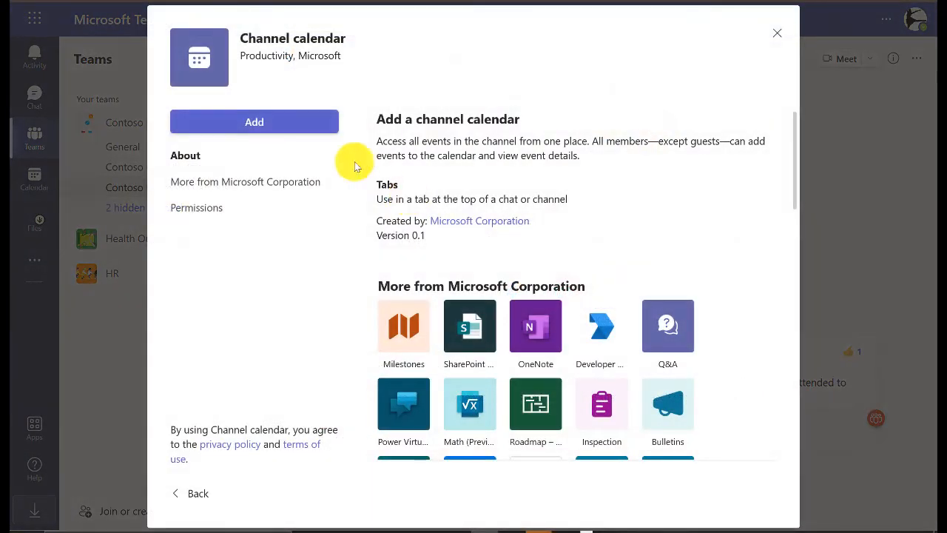
{"action": "left_click", "coordinate": [777, 33]}
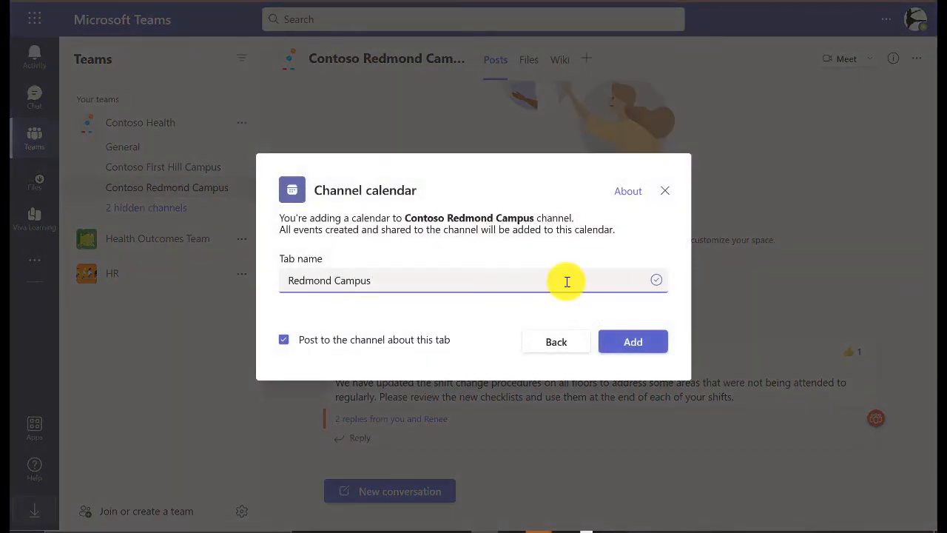
{"action": "left_click", "coordinate": [633, 340]}
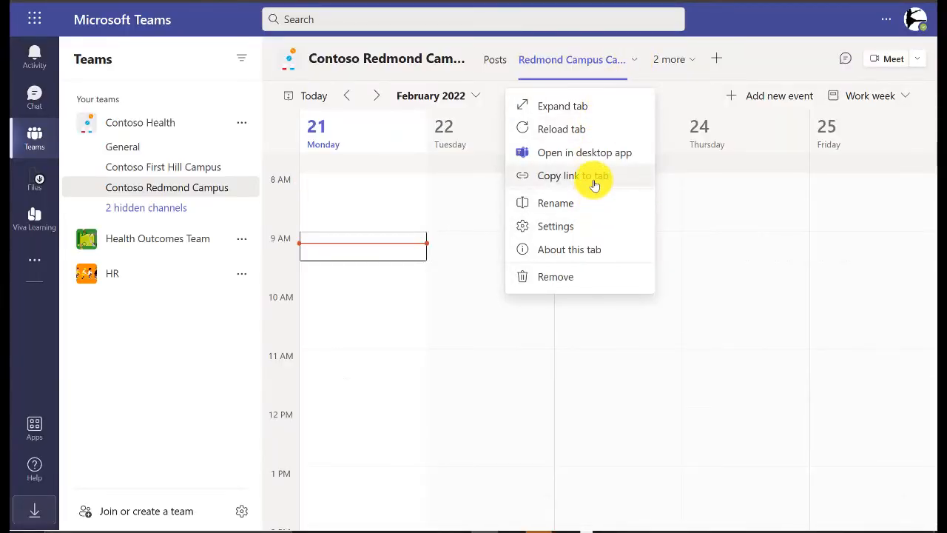
{"action": "left_click", "coordinate": [633, 59]}
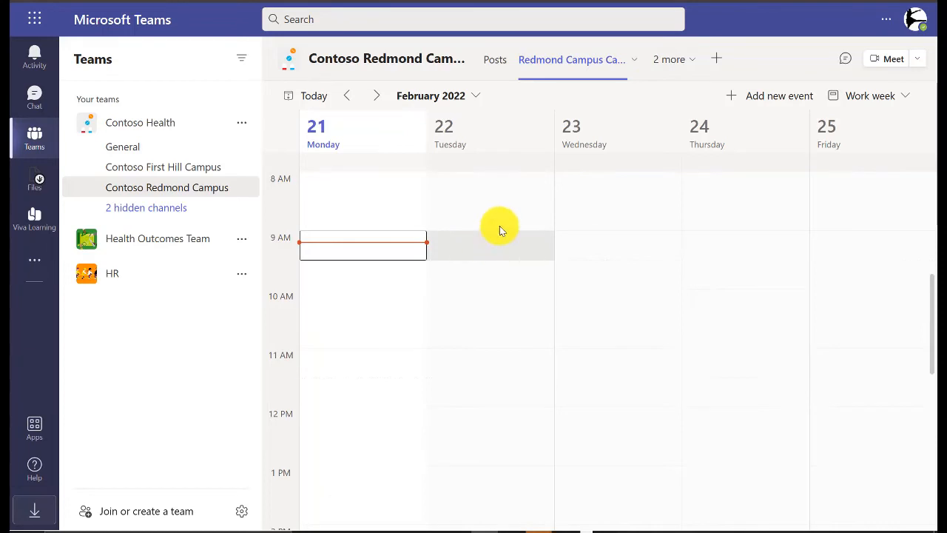
{"action": "mouse_move", "coordinate": [777, 97]}
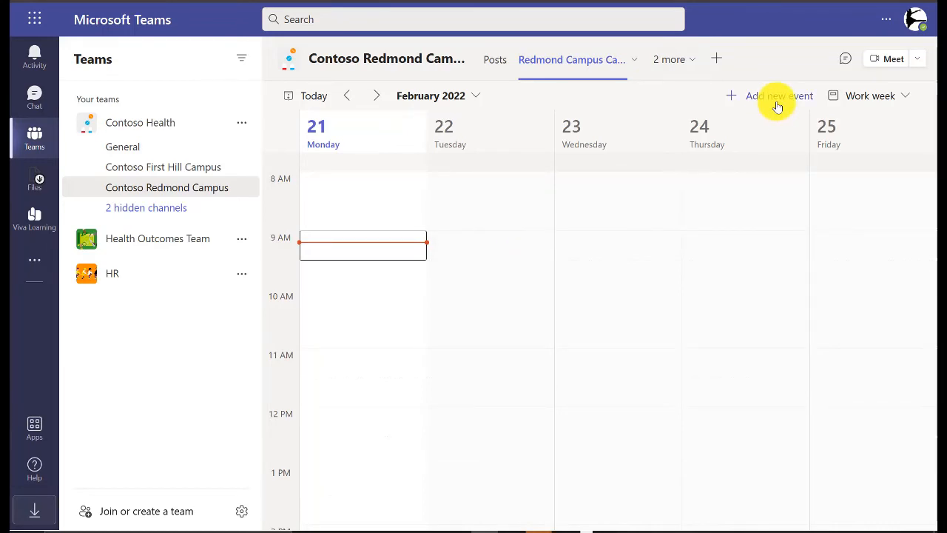
{"action": "mouse_move", "coordinate": [737, 299]}
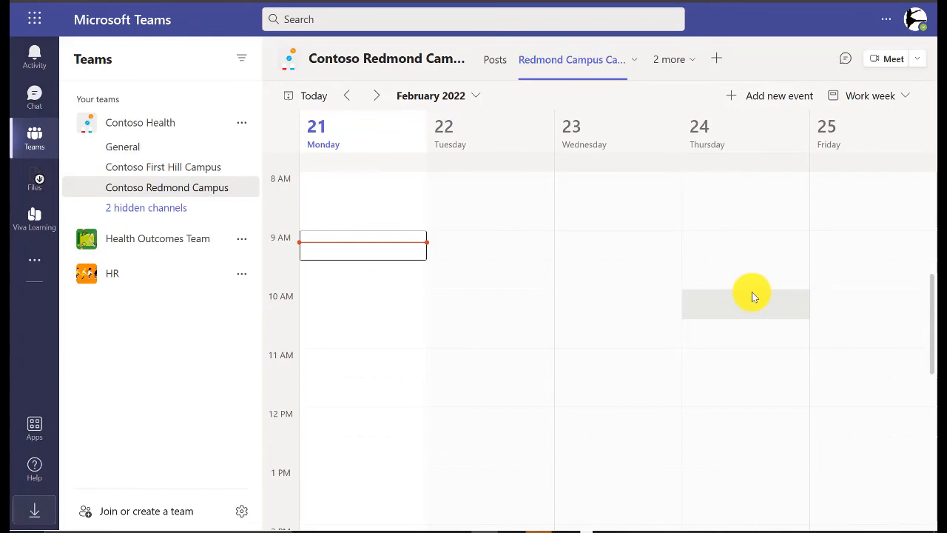
{"action": "mouse_move", "coordinate": [775, 287]}
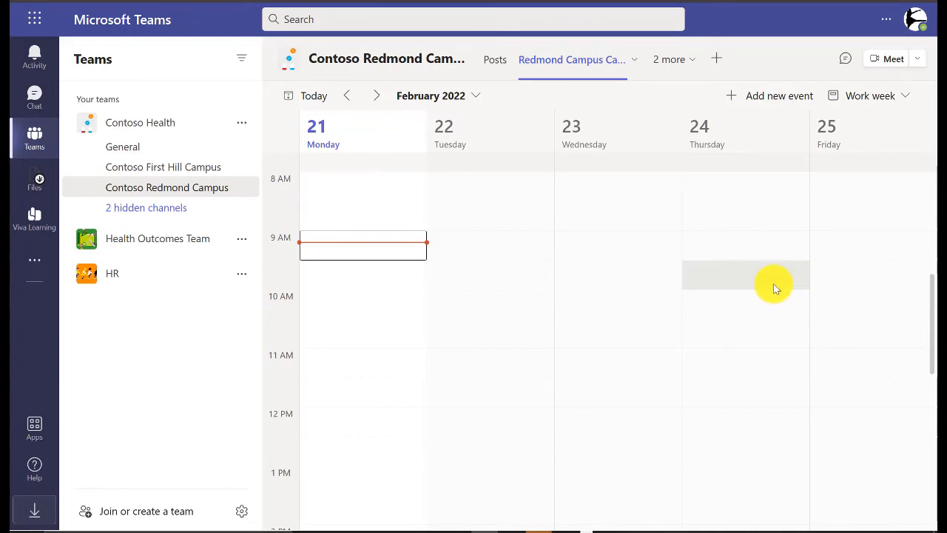